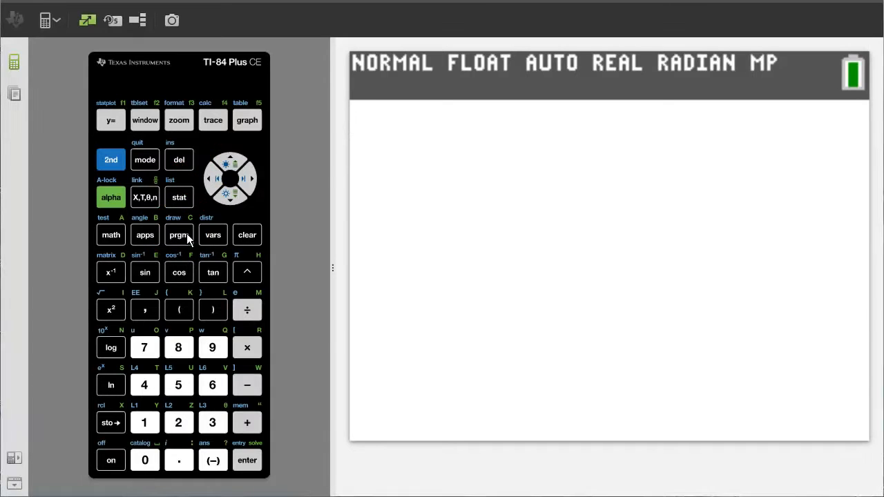
Launch the Python App from the prgm menu to start a new program.
click(178, 235)
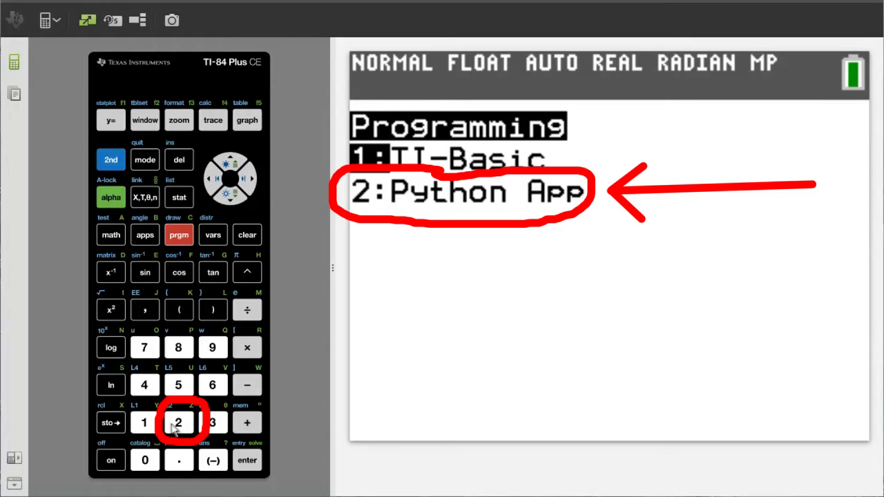
click(178, 422)
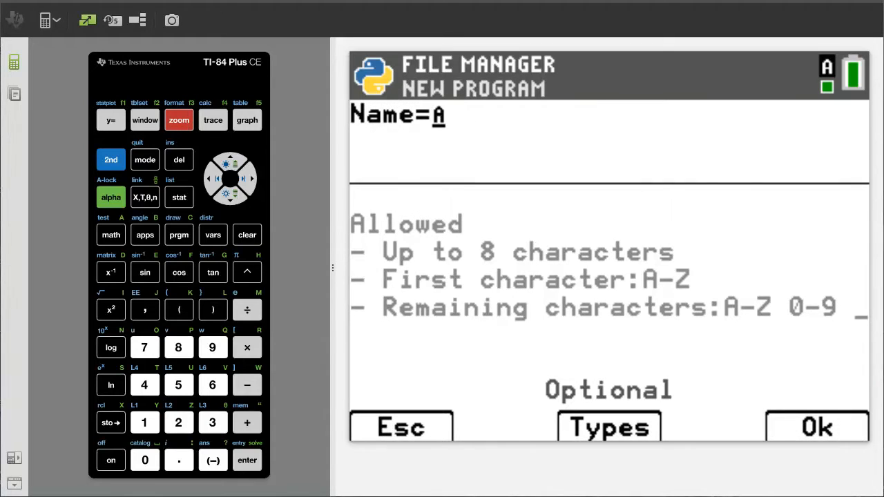
Key in the name EXPONENT in letter mode and confirm with Ok.
click(179, 160)
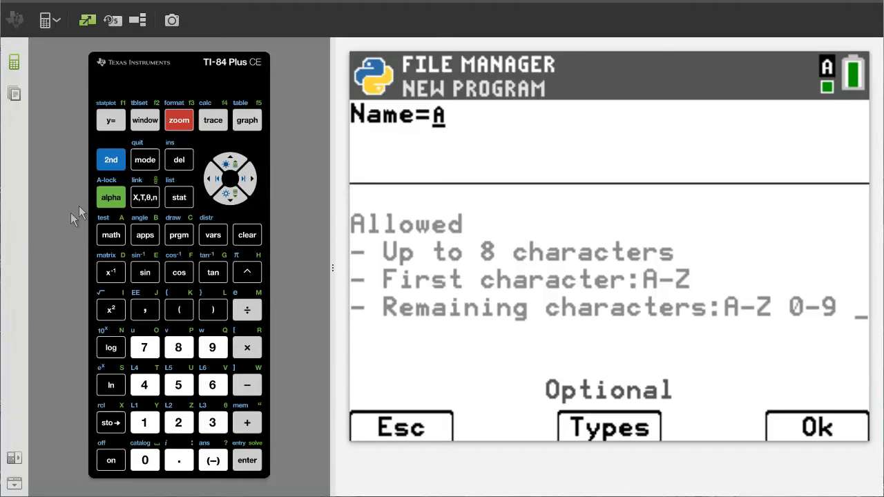
click(179, 160)
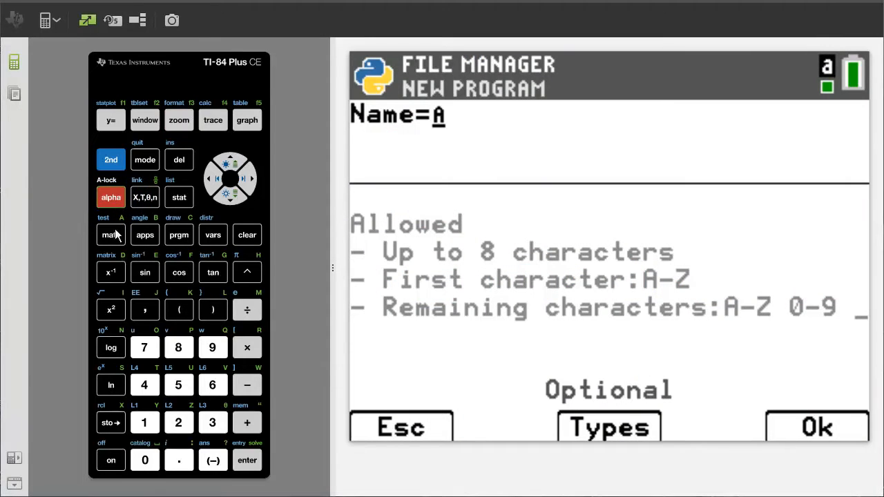
click(144, 272)
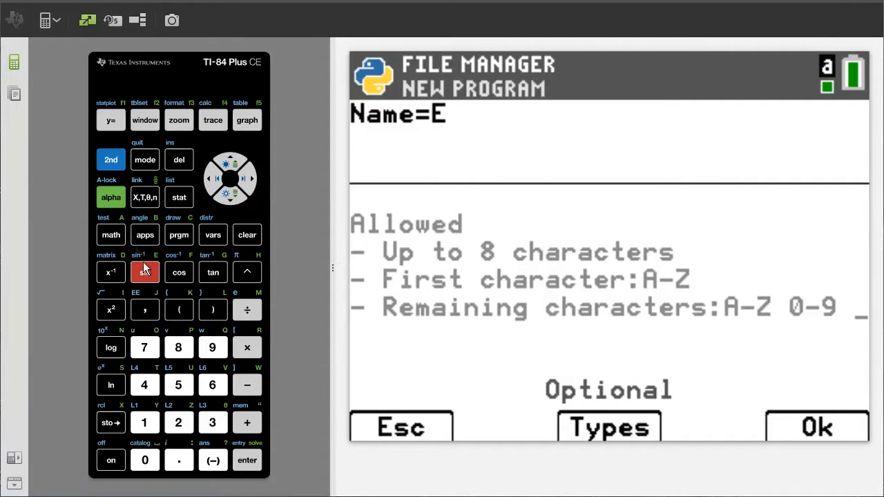
click(144, 272)
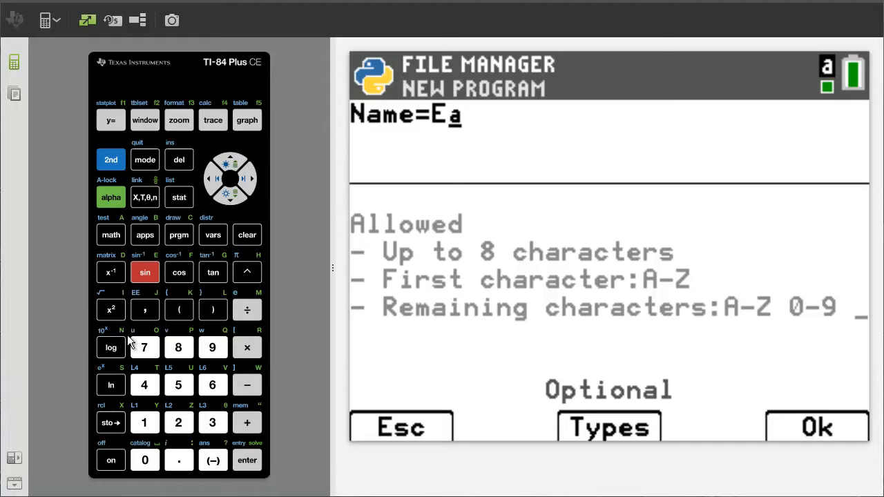
click(178, 348)
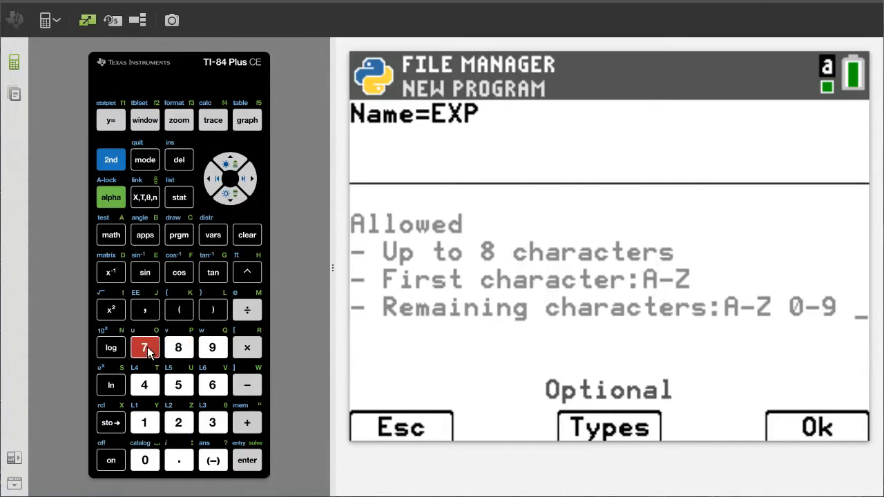
click(145, 347)
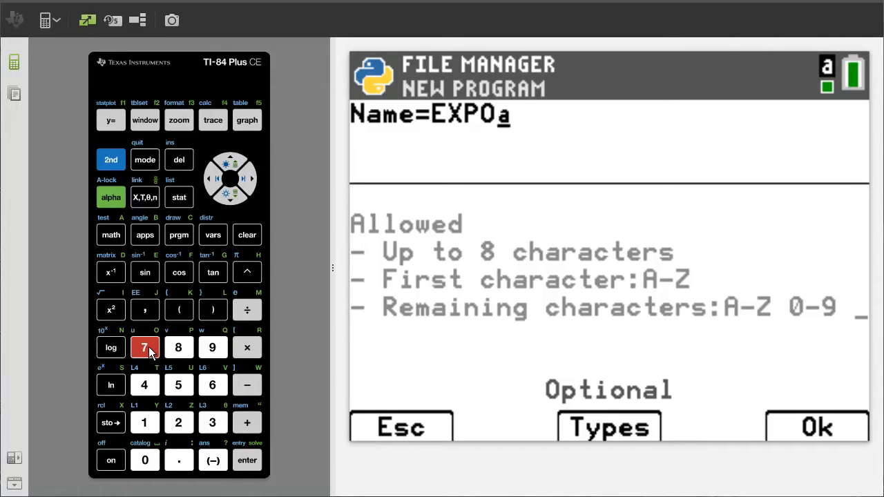
click(144, 271)
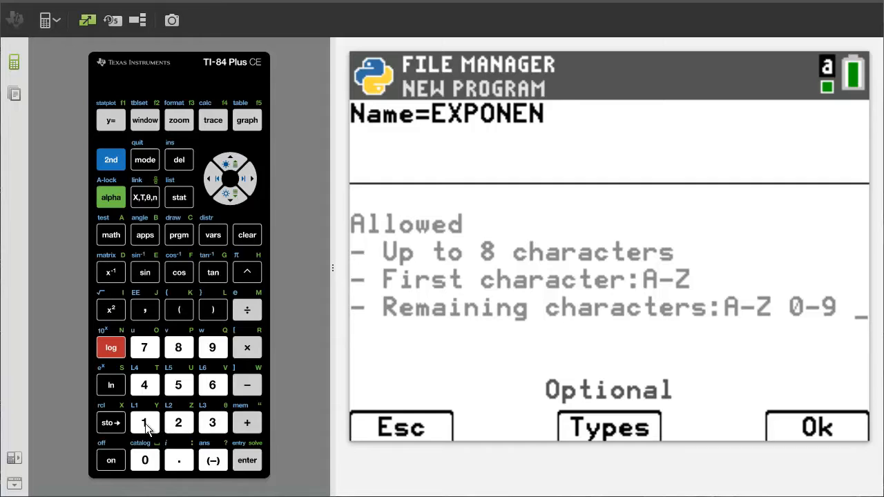
click(144, 384)
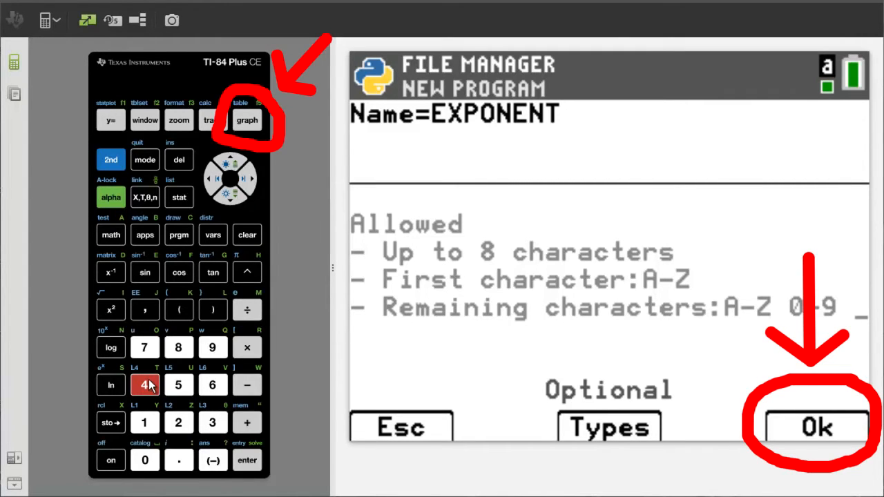
click(246, 120)
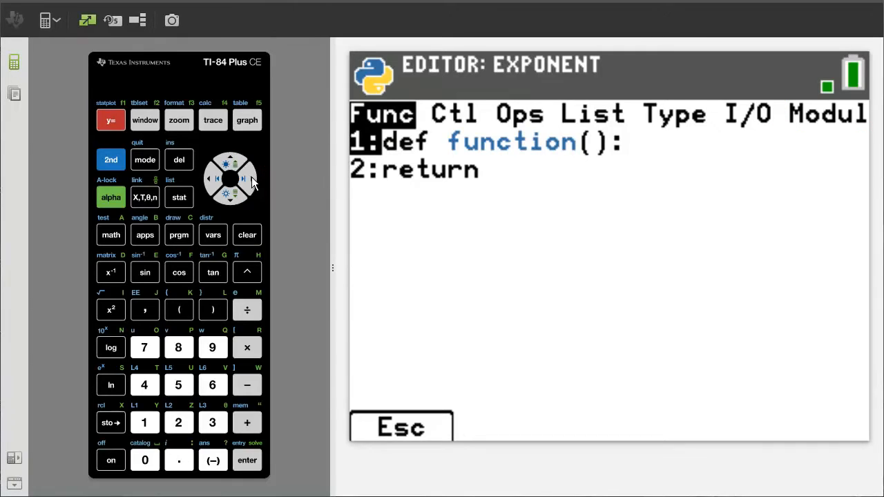
Browse the Fns menu over to the Modul category to insert 'from math import *'.
click(242, 178)
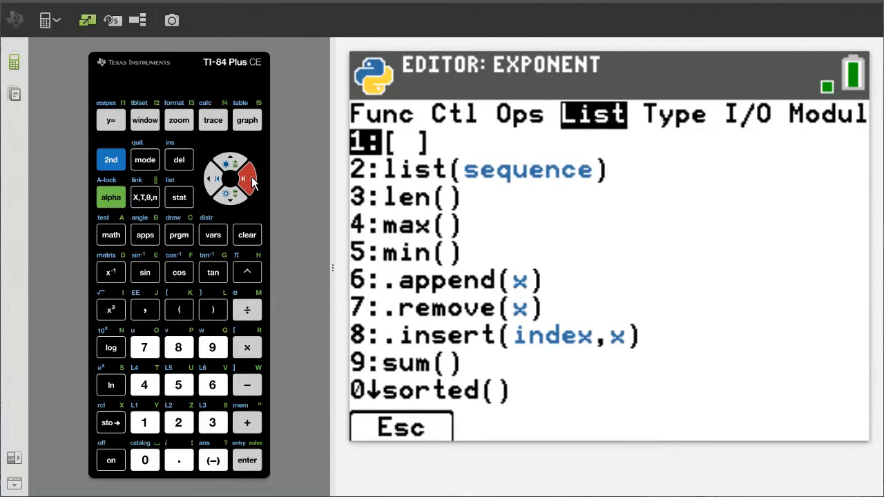
click(241, 179)
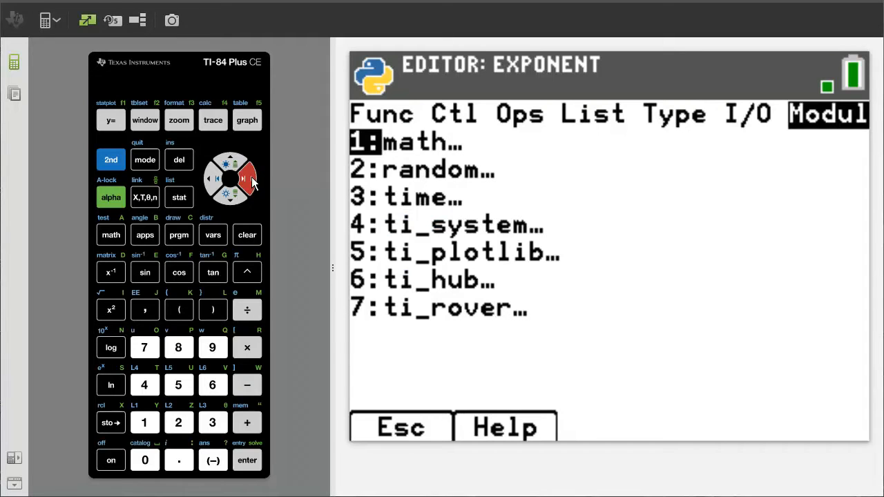
click(145, 421)
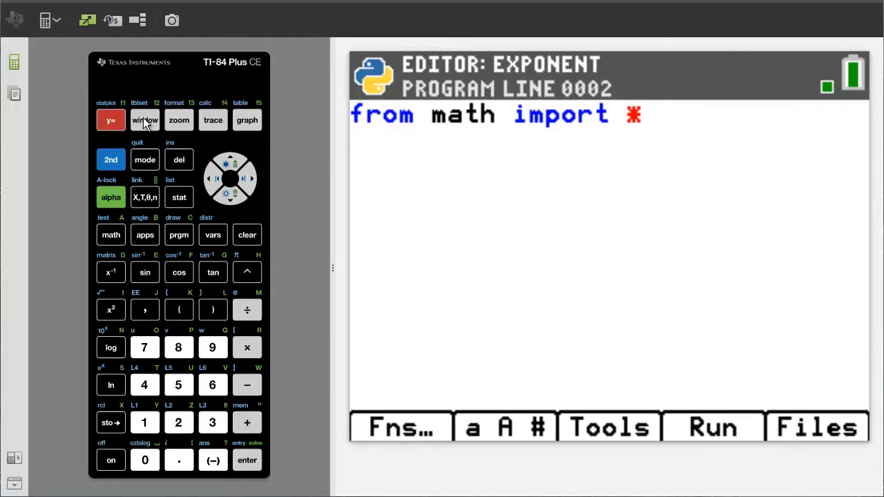
Enter the lines 'x=' and 'y=' below the math import using the character palette.
click(504, 426)
text(y=)
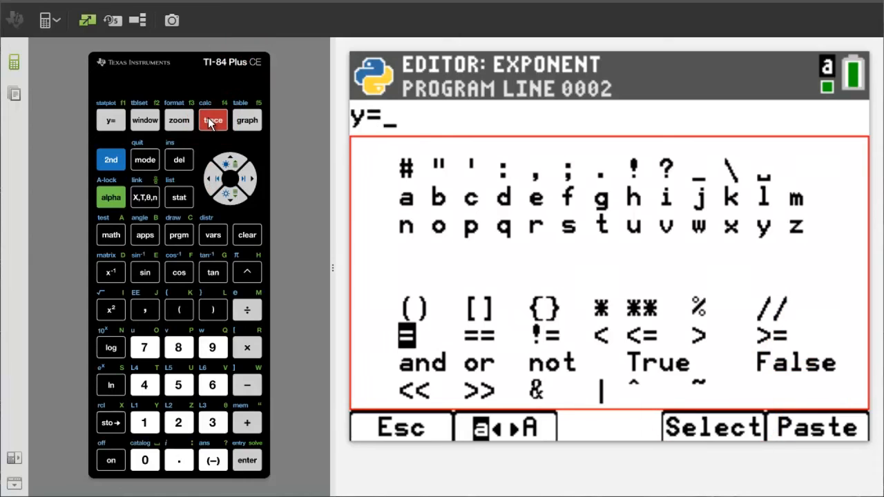
click(247, 120)
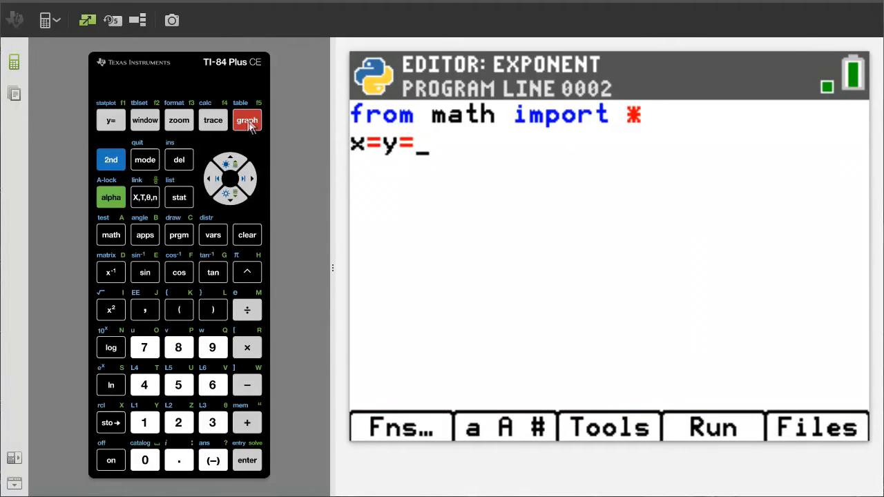
mouse_move(428, 291)
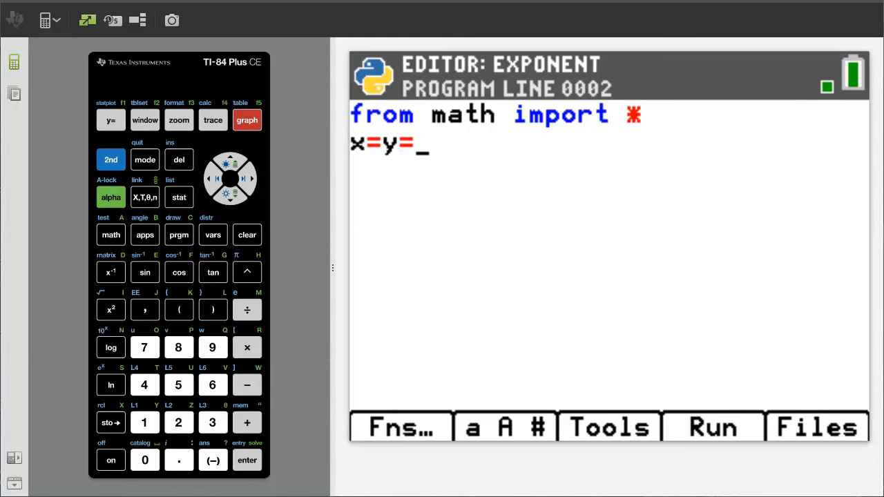
click(250, 178)
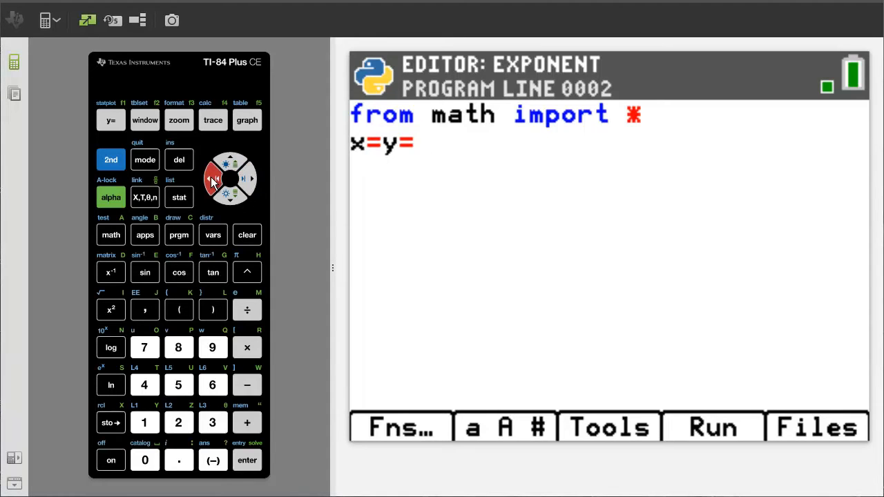
click(246, 460)
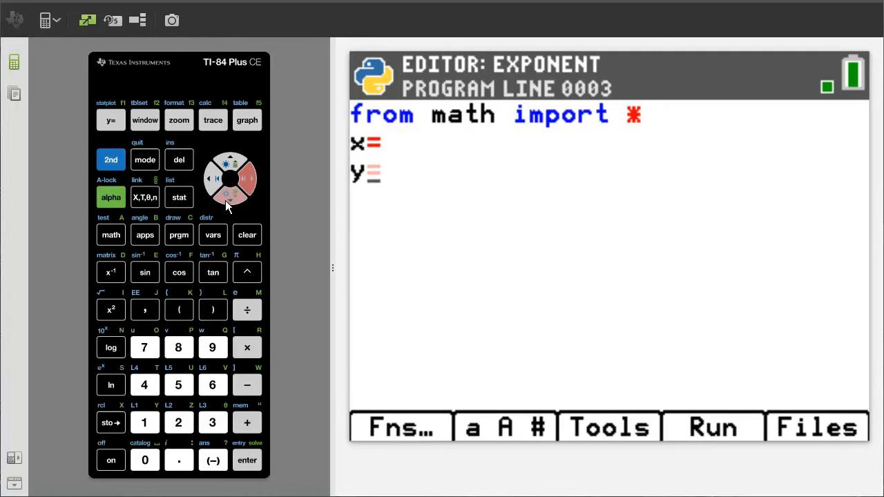
click(247, 460)
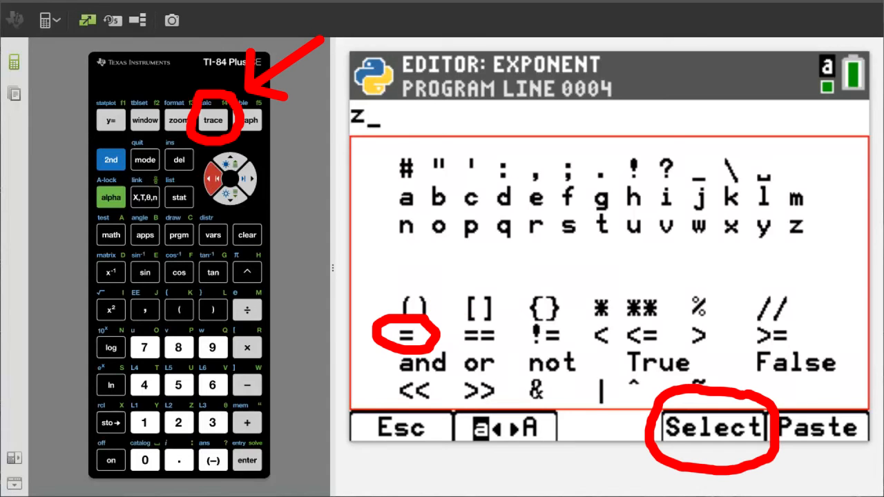
Complete line four as 'z=x**y' and move to line five.
click(213, 119)
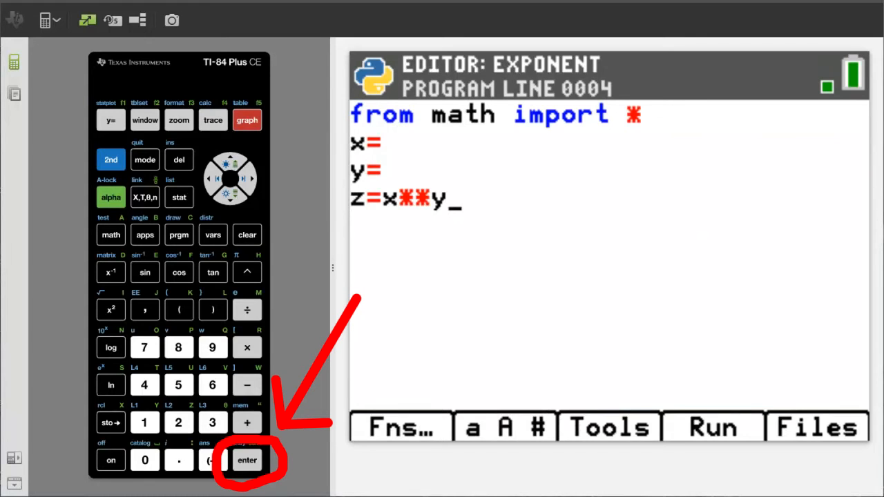
click(247, 460)
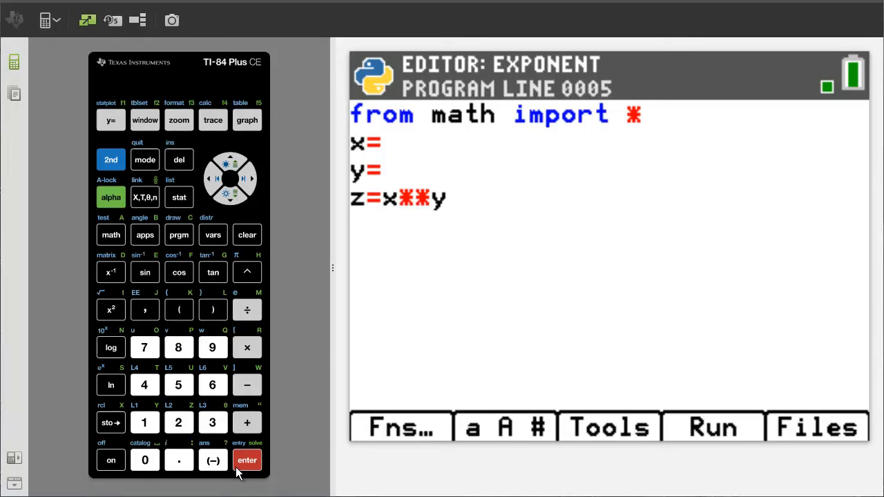
Insert print() from the Fns I/O menu with z inside the parentheses.
click(246, 459)
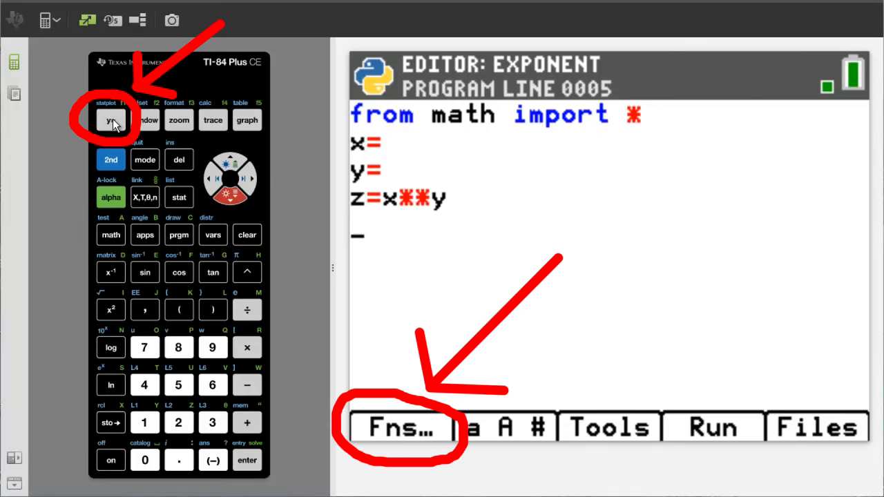
click(401, 426)
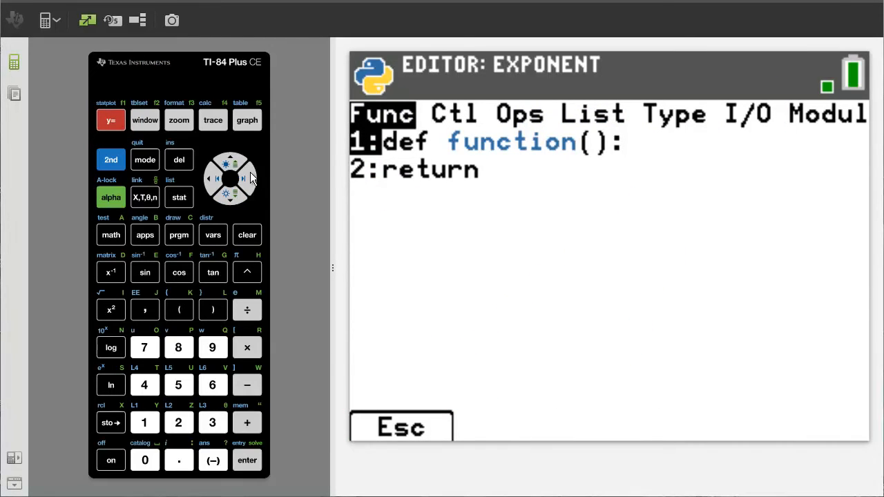
click(242, 178)
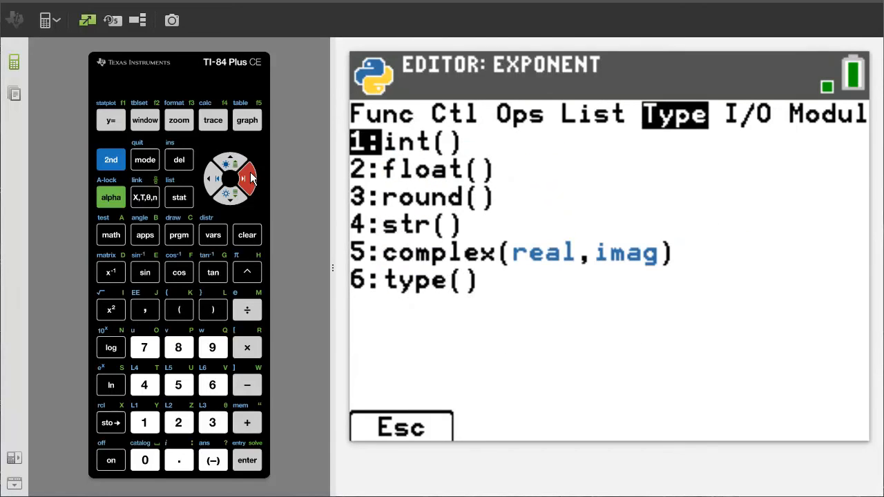
click(248, 178)
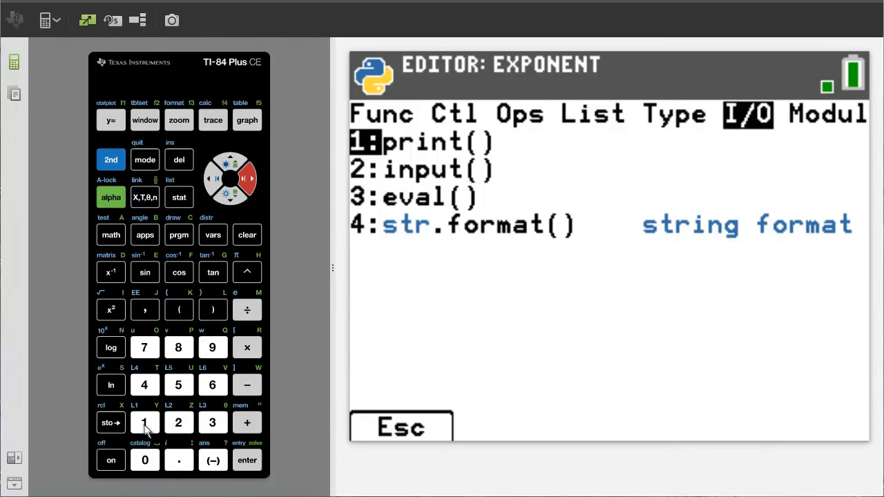
click(145, 421)
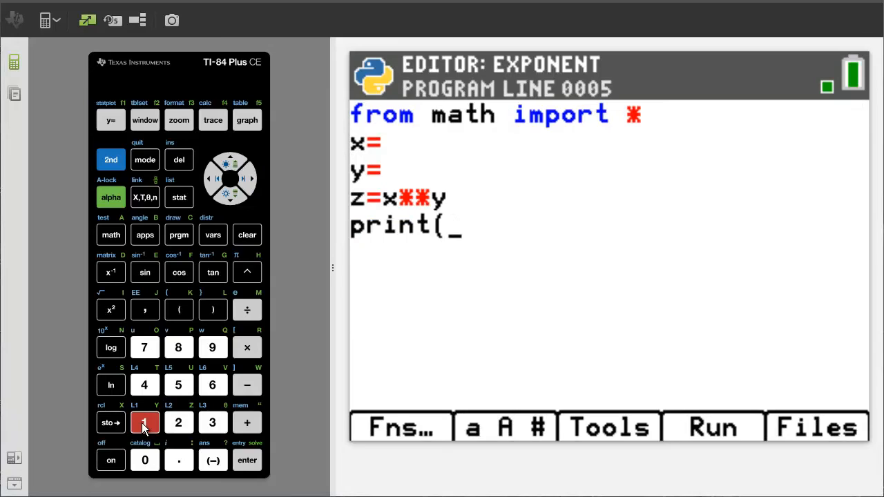
click(212, 309)
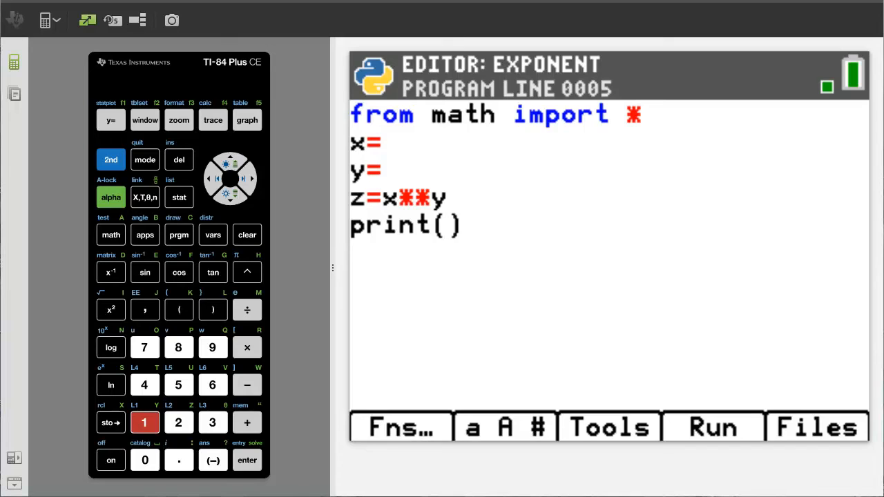
click(505, 426)
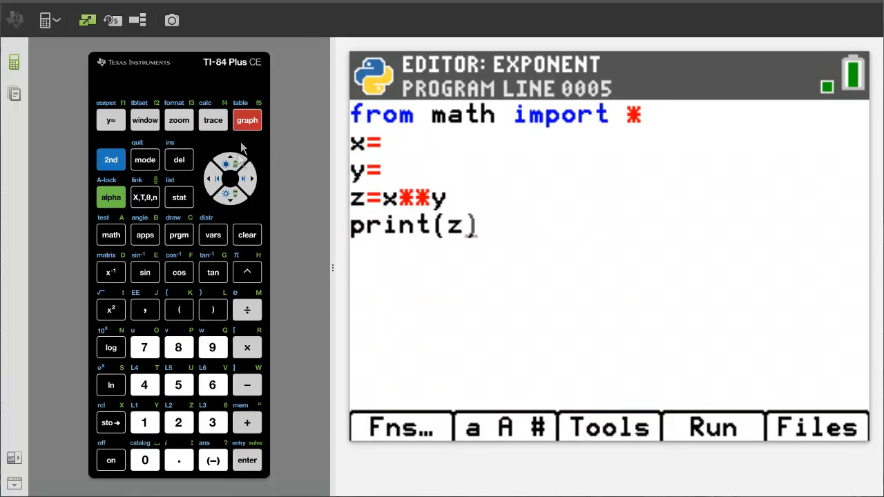
mouse_move(248, 178)
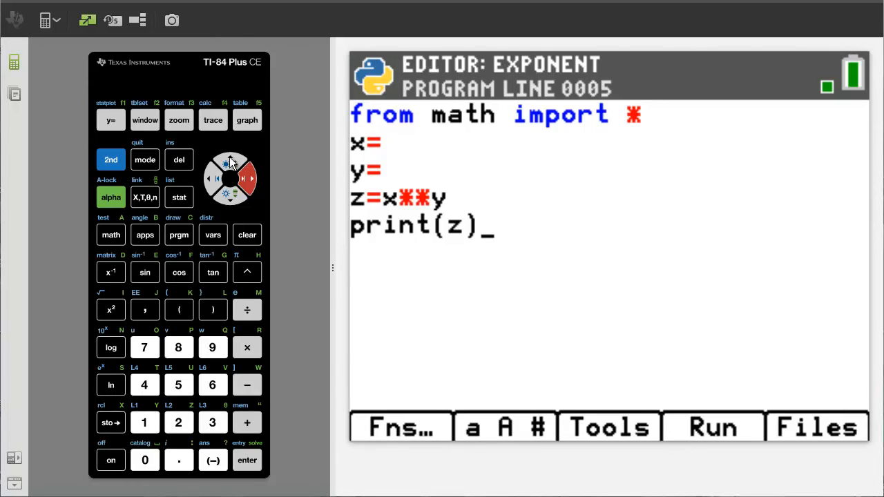
Set x to 5 on the x= line and move down to the y= line.
click(230, 162)
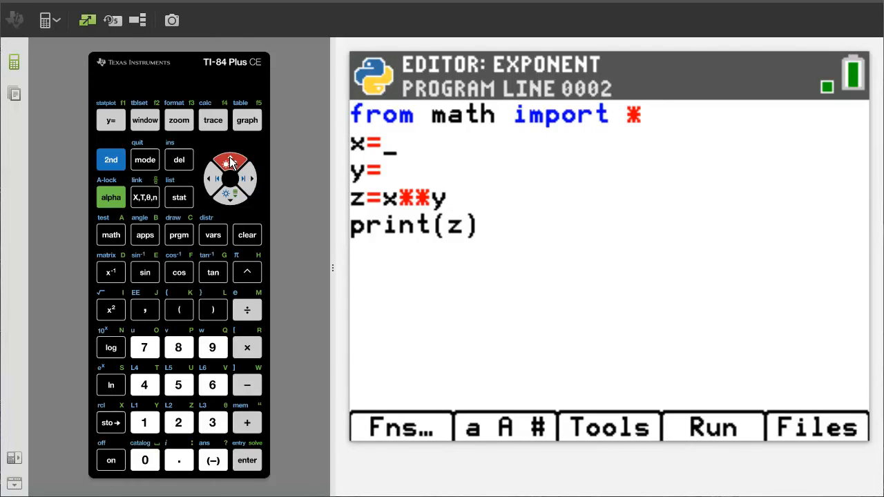
click(178, 384)
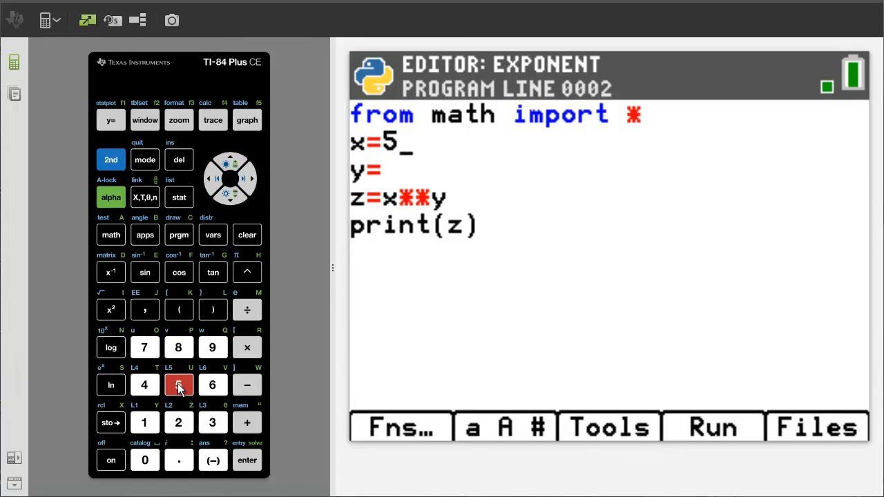
click(211, 422)
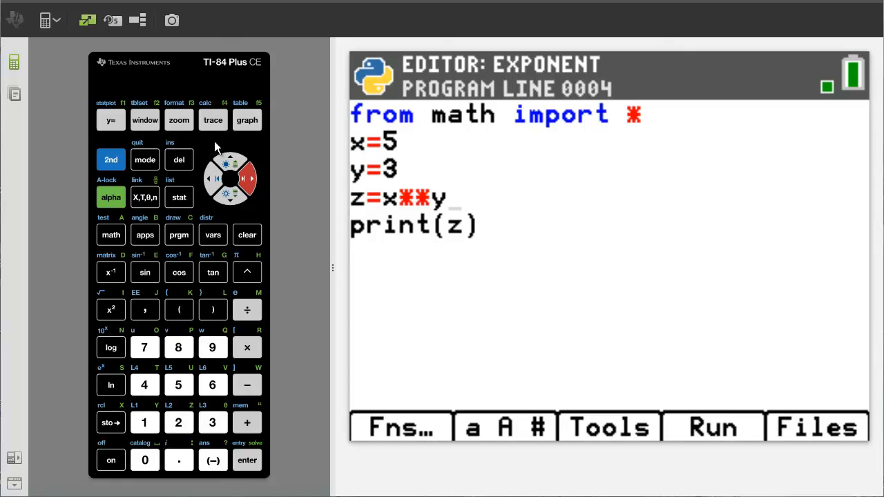
Delete x**y on the z line and enter pow(5,3) in its place.
click(179, 160)
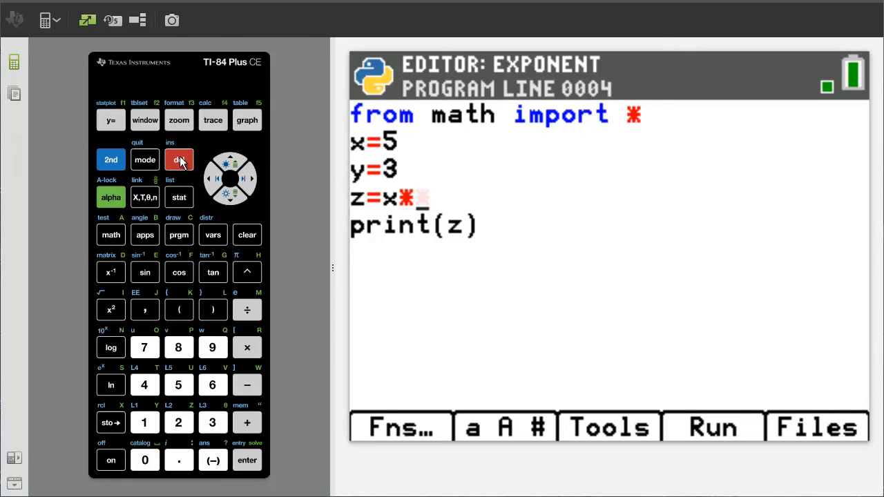
click(178, 159)
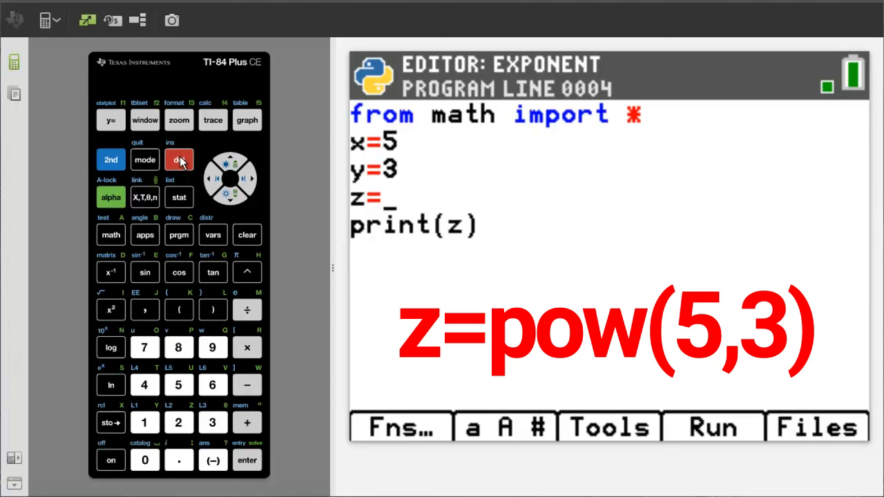
click(212, 309)
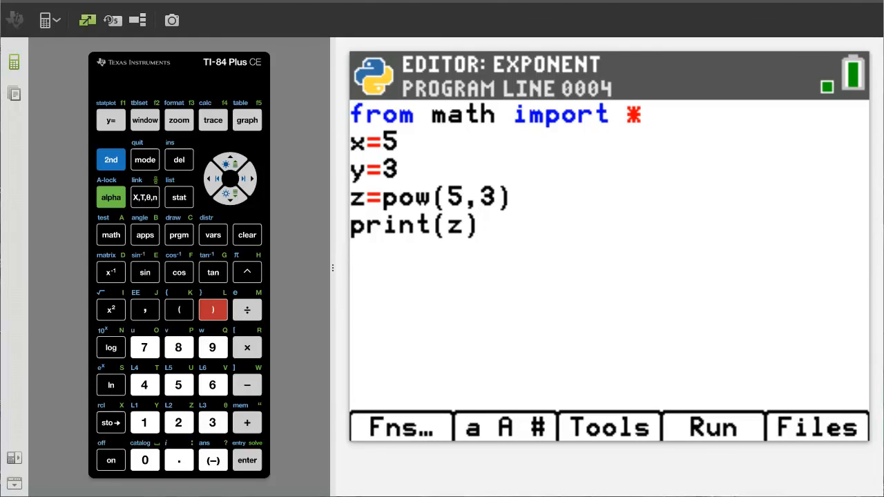